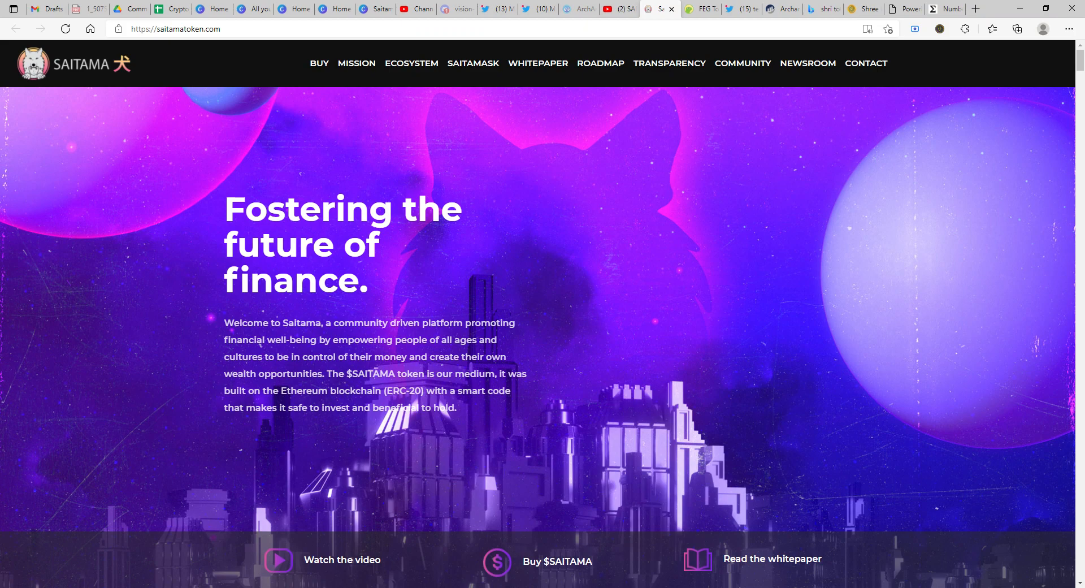
Scroll the saitamatoken.com homepage past Transparency down to the Useful Links and Tweets footer.
{"action": "scroll", "scroll_direction": "down", "scroll_amount": 3}
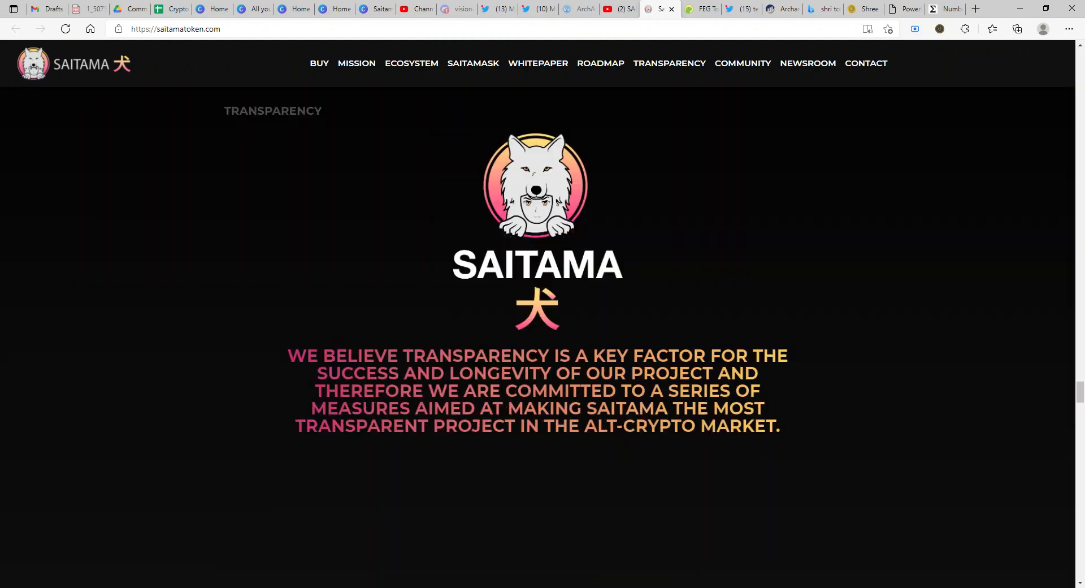
{"action": "scroll", "scroll_direction": "down", "scroll_amount": 3}
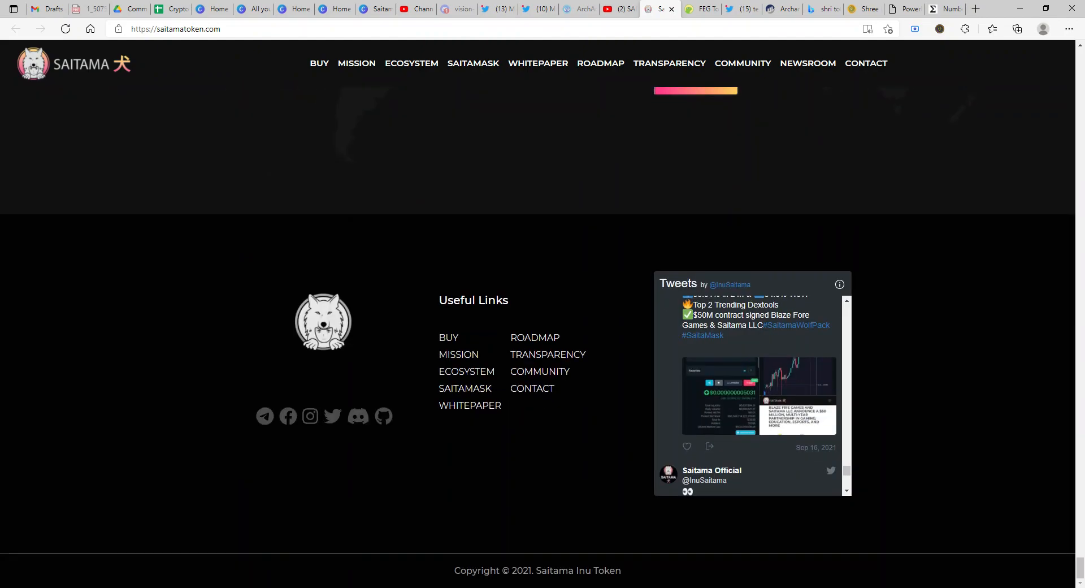
{"action": "mouse_move", "coordinate": [539, 399]}
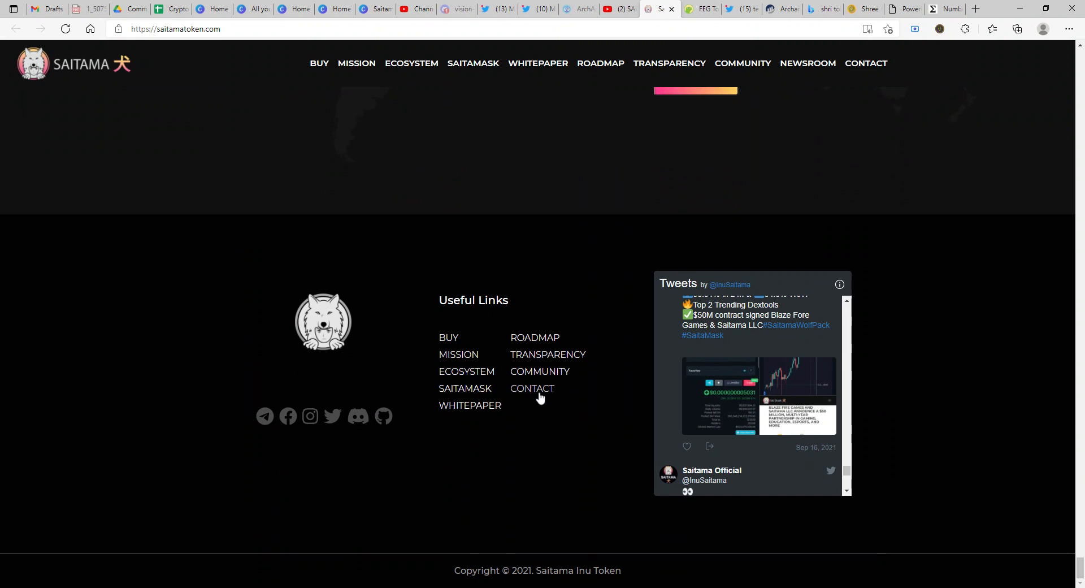
{"action": "mouse_move", "coordinate": [540, 399]}
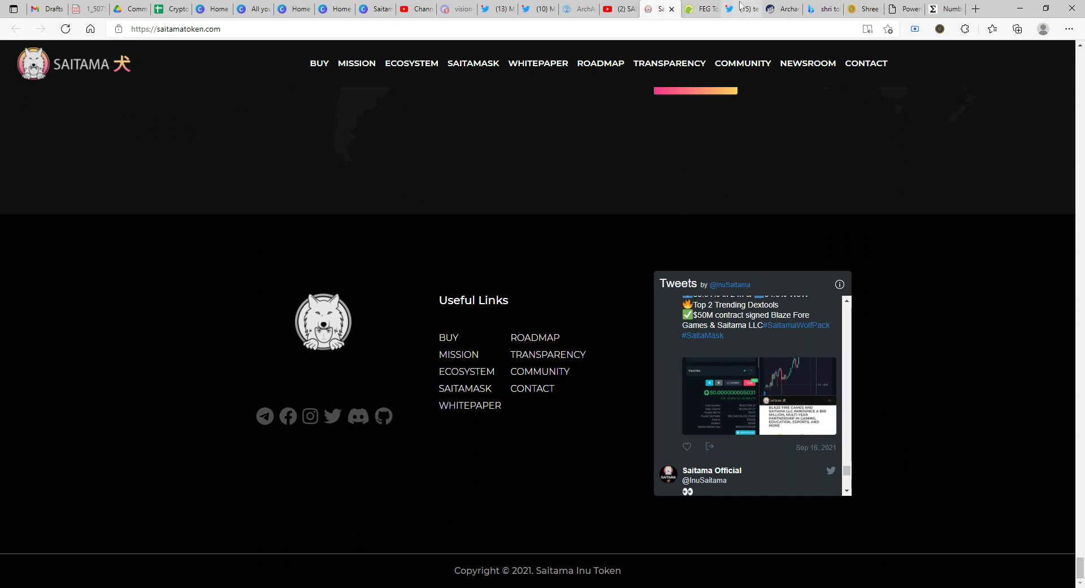
{"action": "left_click", "coordinate": [741, 8]}
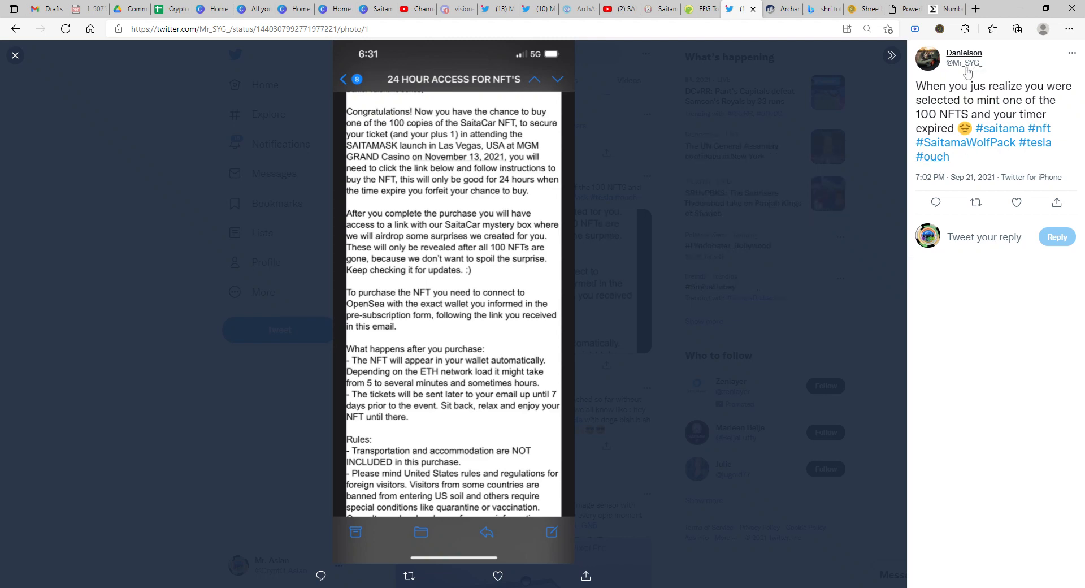
{"action": "mouse_move", "coordinate": [995, 71]}
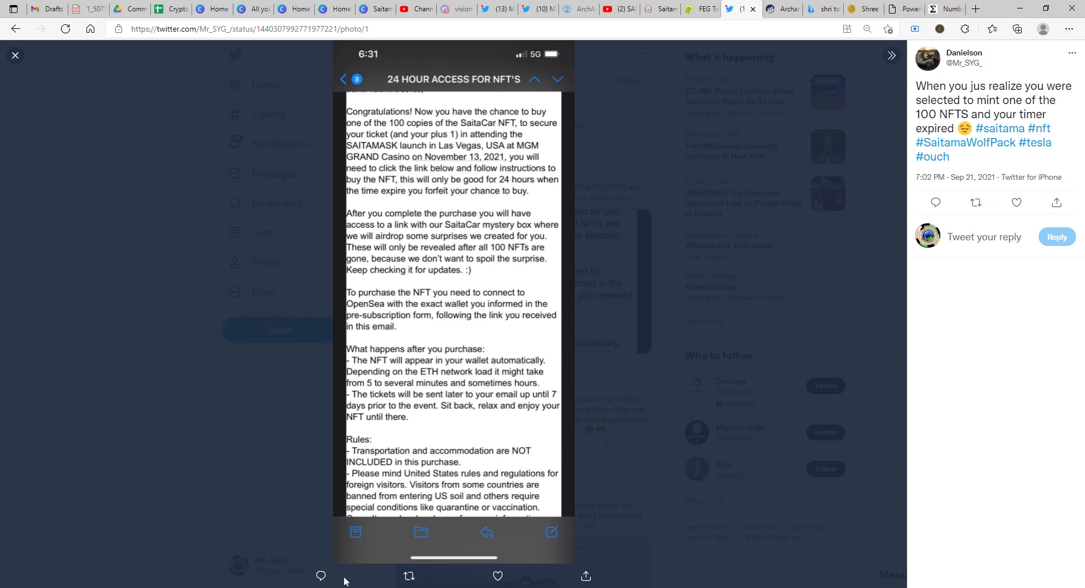
{"action": "mouse_move", "coordinate": [422, 173]}
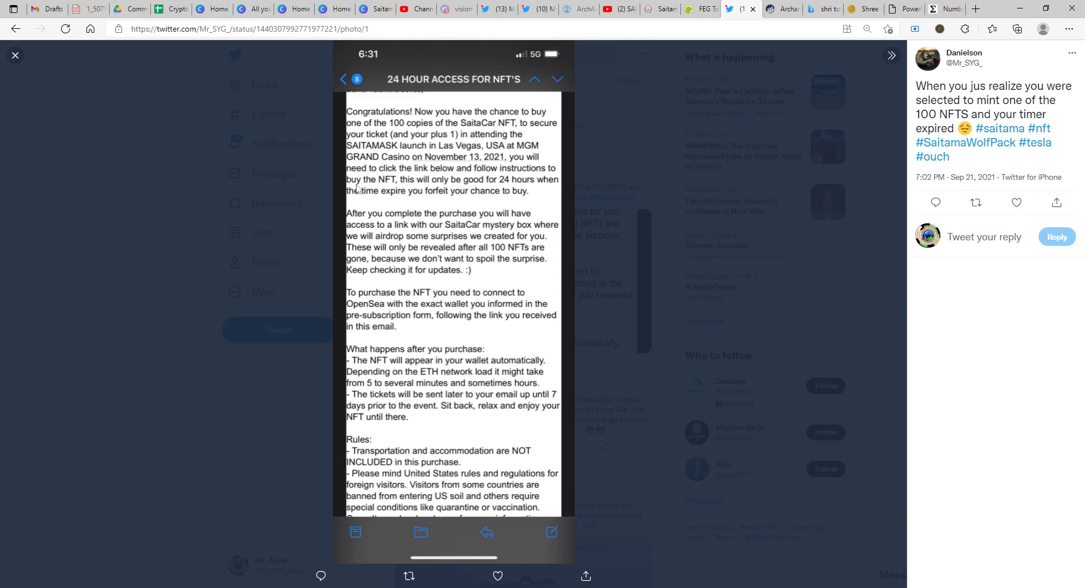
{"action": "mouse_move", "coordinate": [370, 121]}
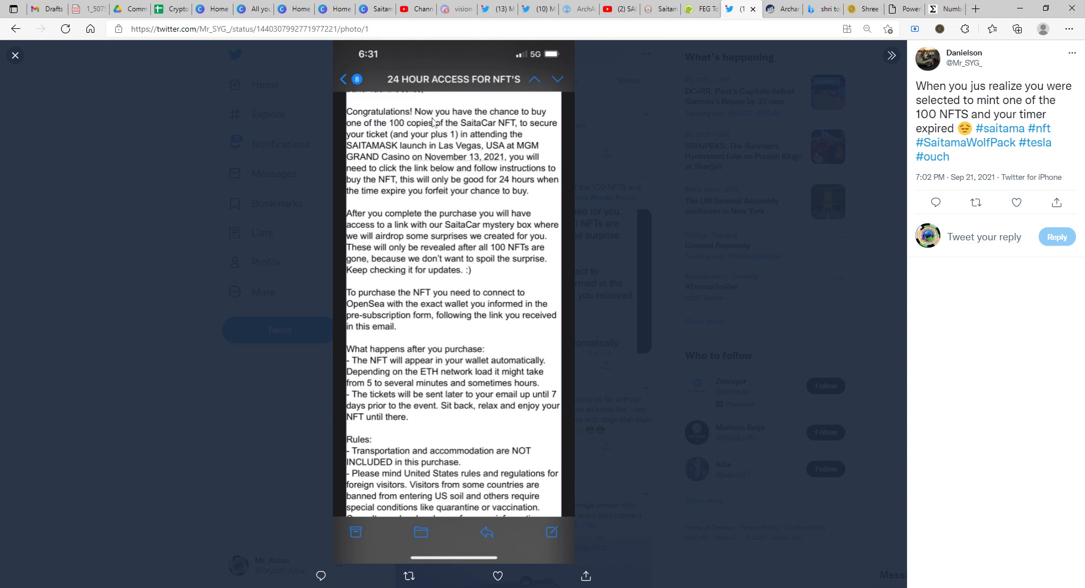
{"action": "mouse_move", "coordinate": [434, 138]}
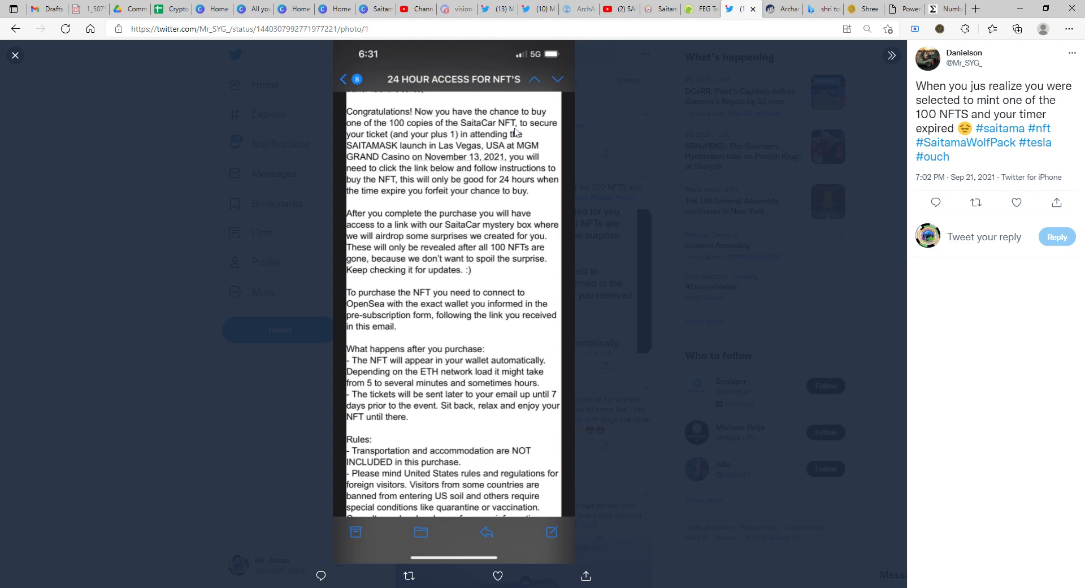
{"action": "mouse_move", "coordinate": [461, 142]}
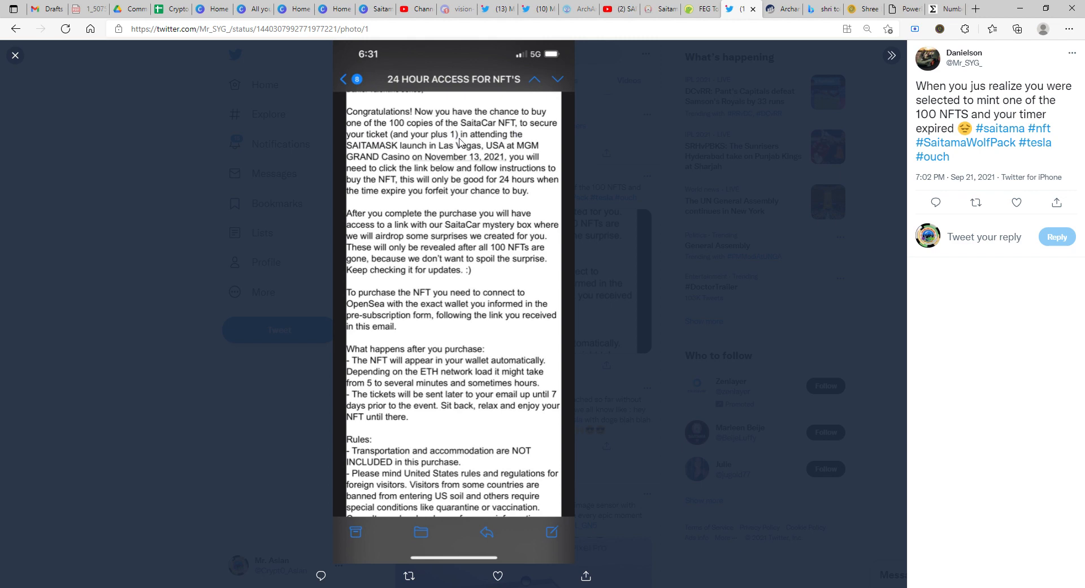
{"action": "mouse_move", "coordinate": [486, 144]}
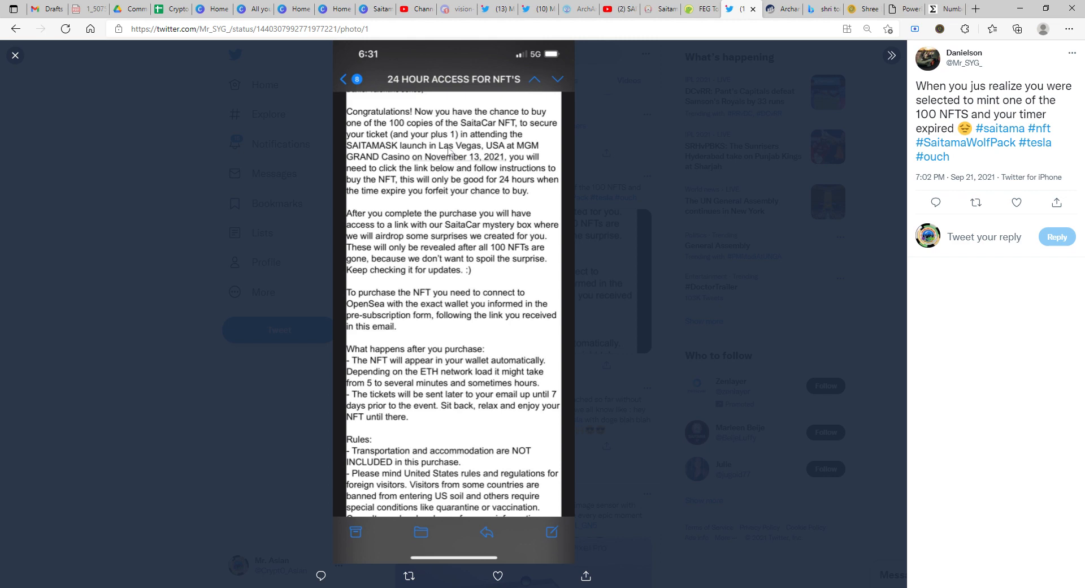
{"action": "mouse_move", "coordinate": [524, 160]}
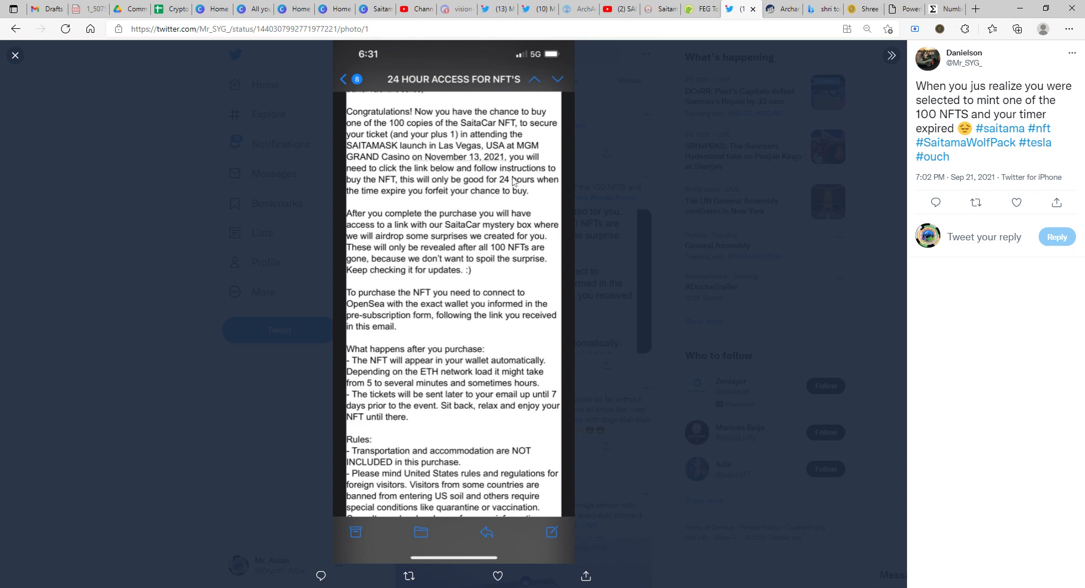
{"action": "mouse_move", "coordinate": [471, 187]}
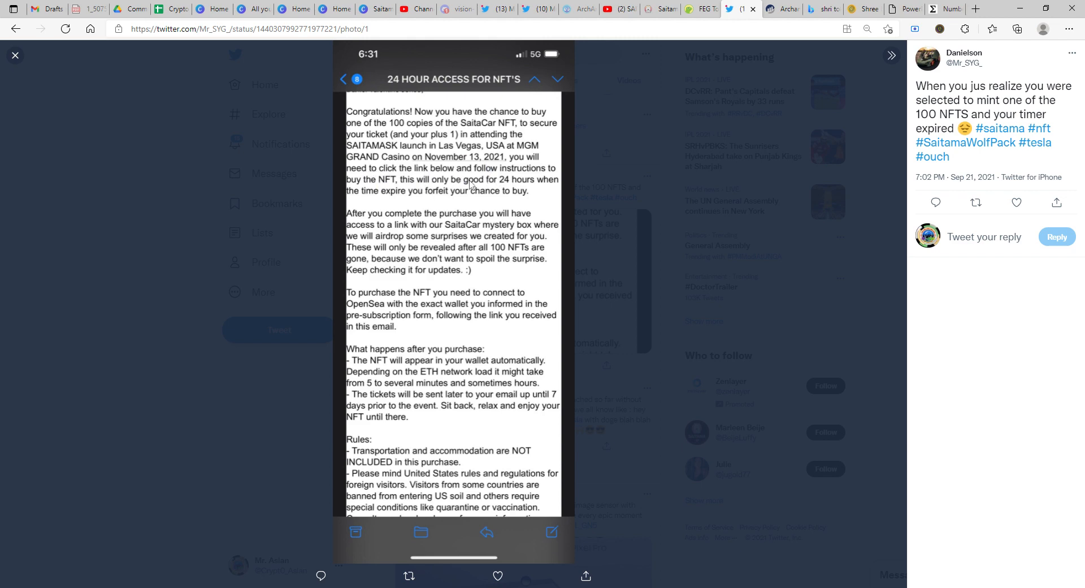
{"action": "mouse_move", "coordinate": [506, 192]}
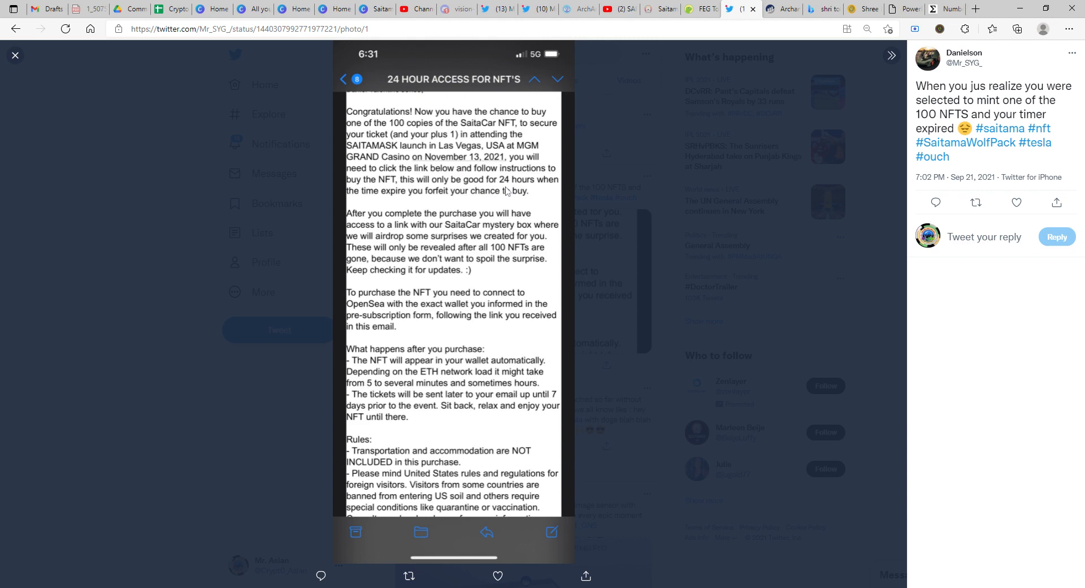
{"action": "mouse_move", "coordinate": [454, 206]}
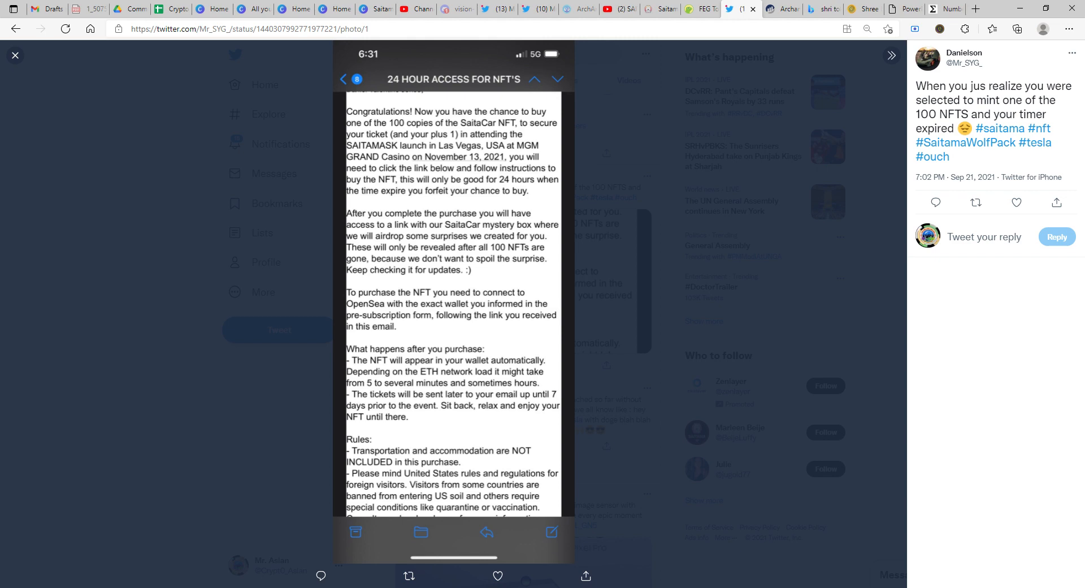
{"action": "mouse_move", "coordinate": [466, 415]}
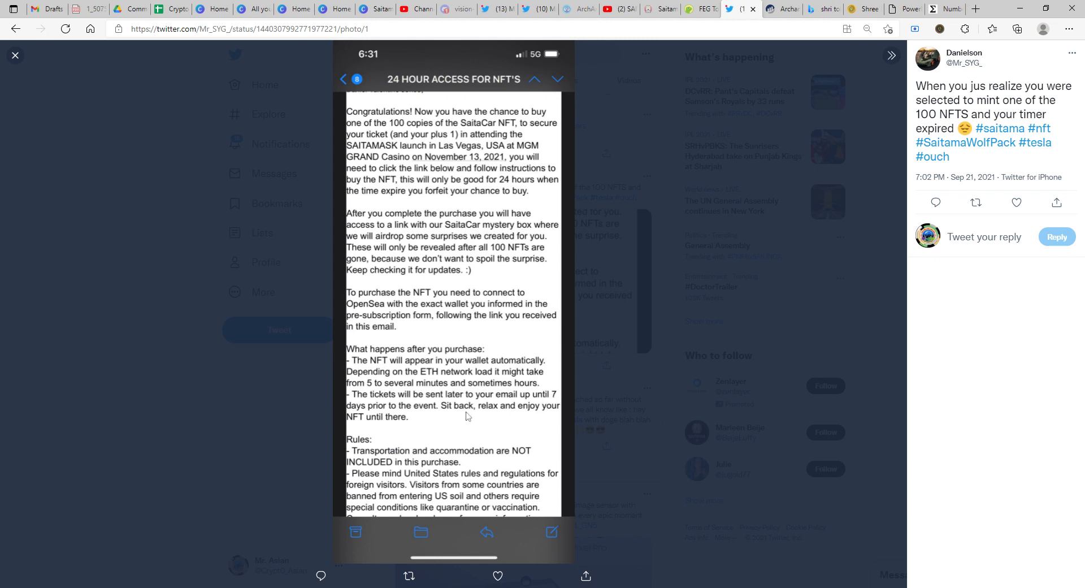
{"action": "mouse_move", "coordinate": [373, 390]}
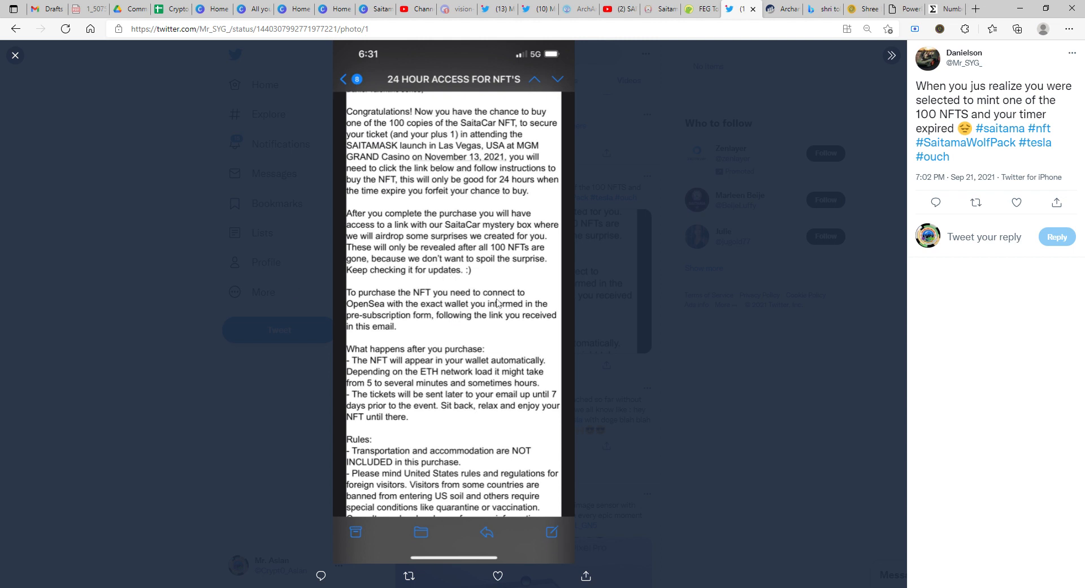
{"action": "mouse_move", "coordinate": [426, 345]}
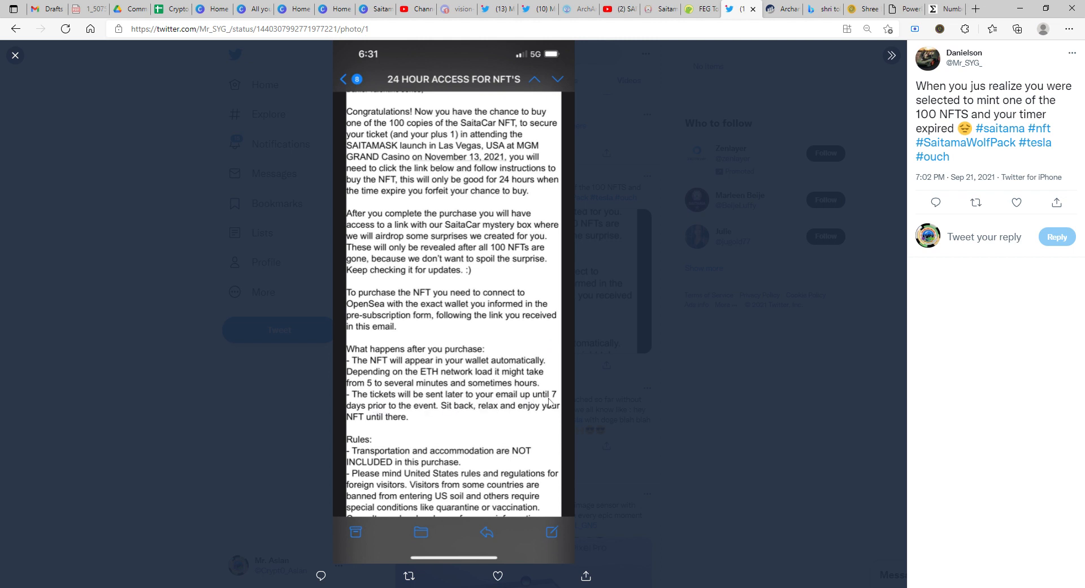
{"action": "mouse_move", "coordinate": [448, 422]}
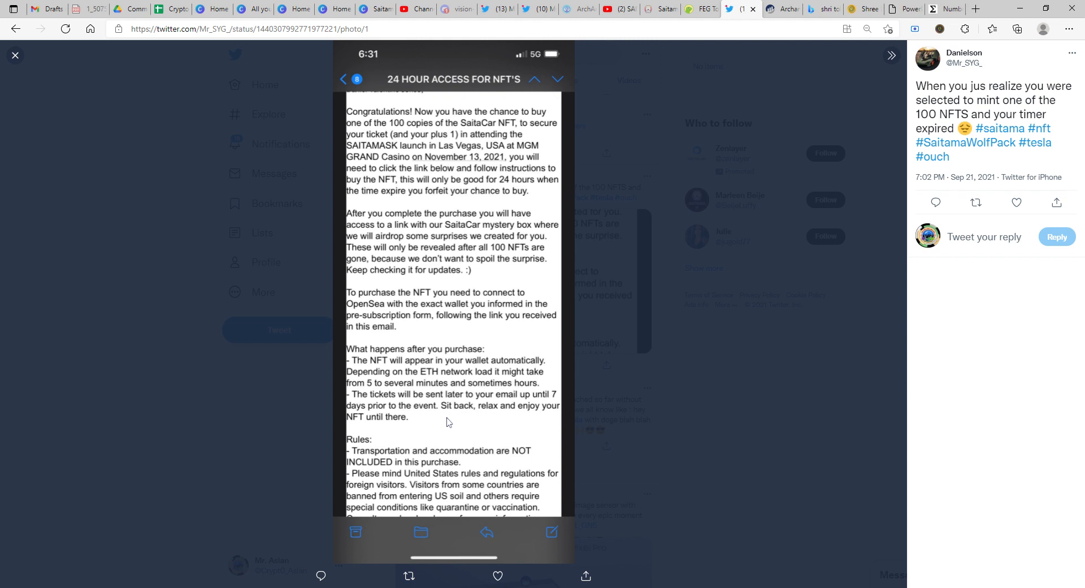